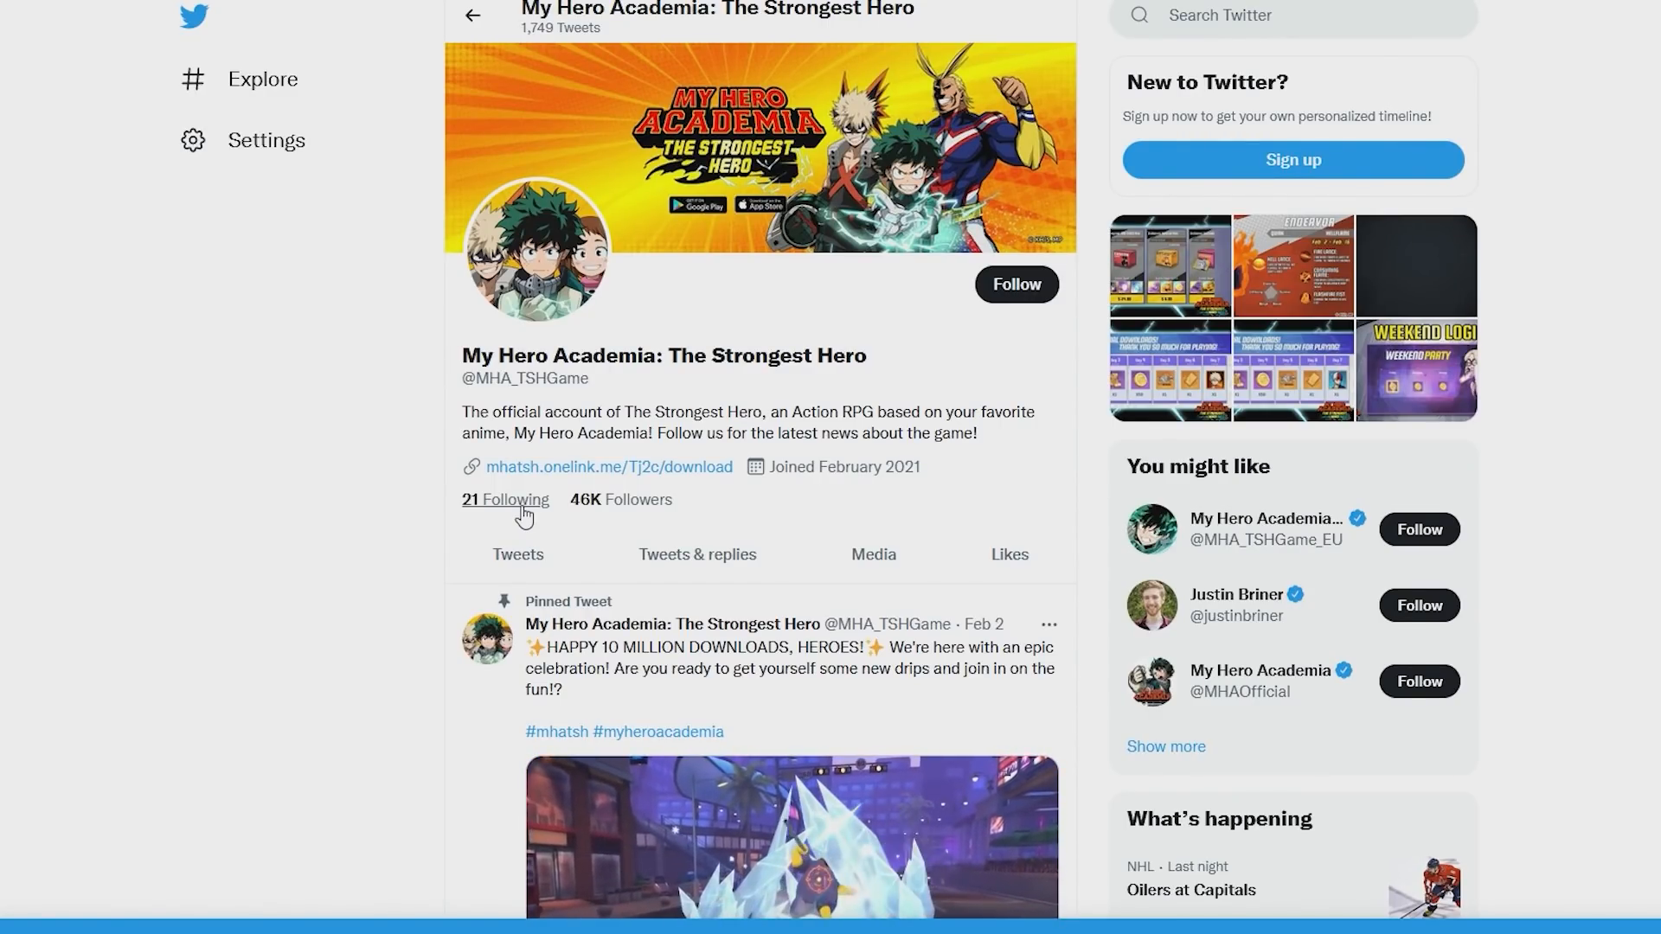
pyautogui.scroll(-3)
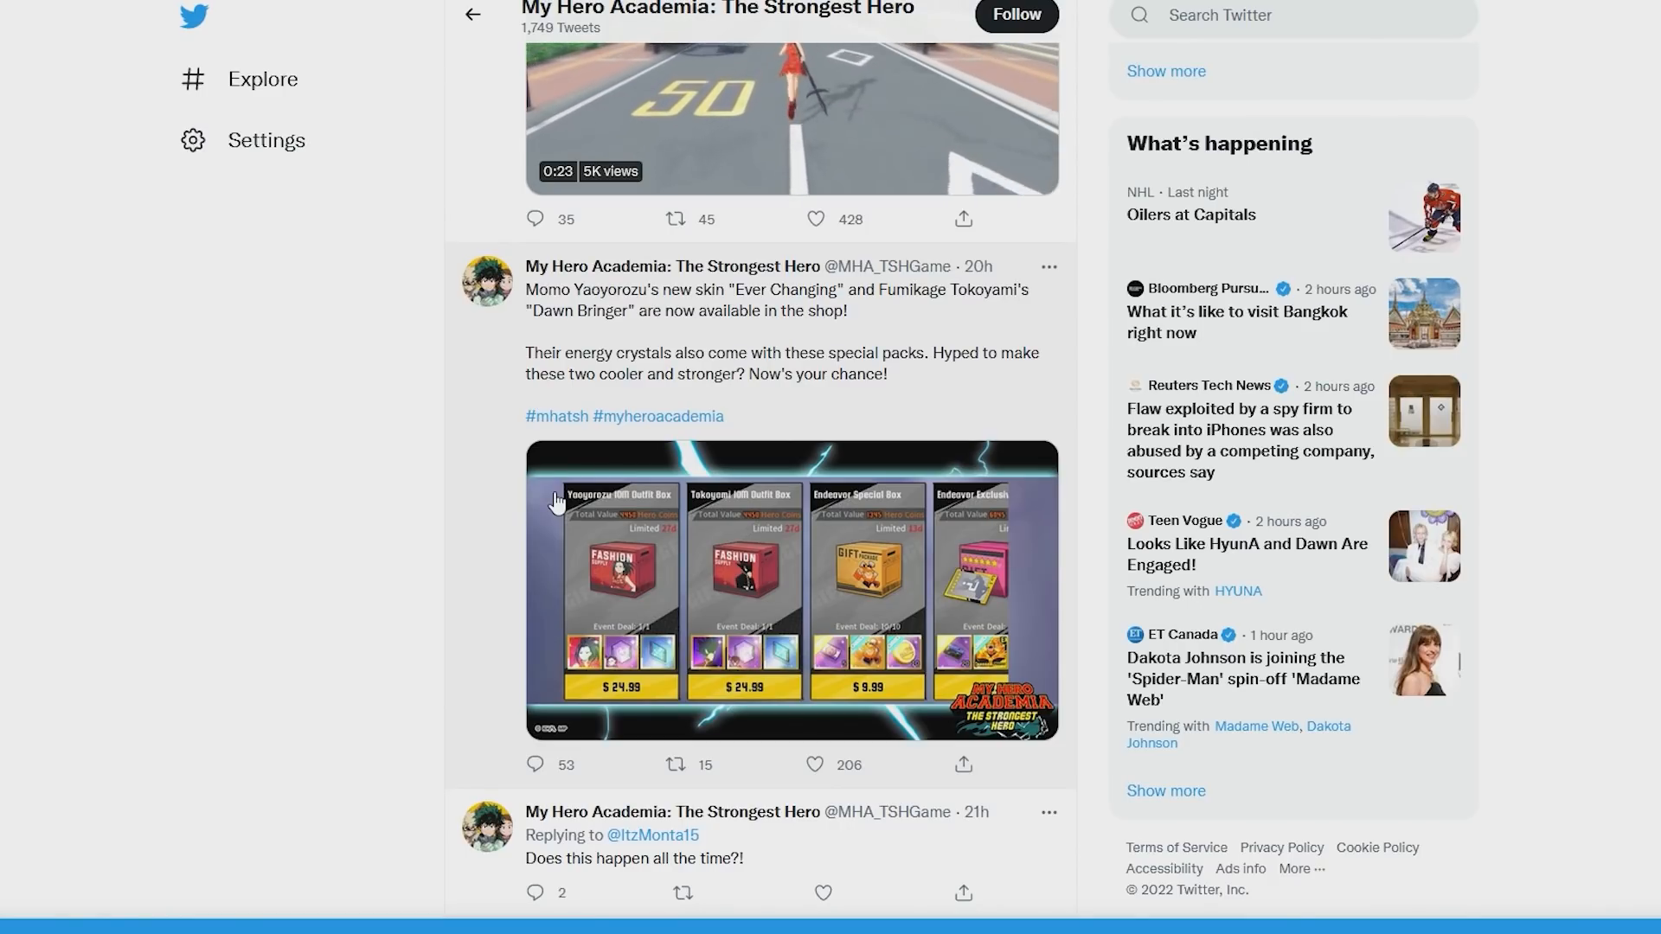
pyautogui.scroll(-3)
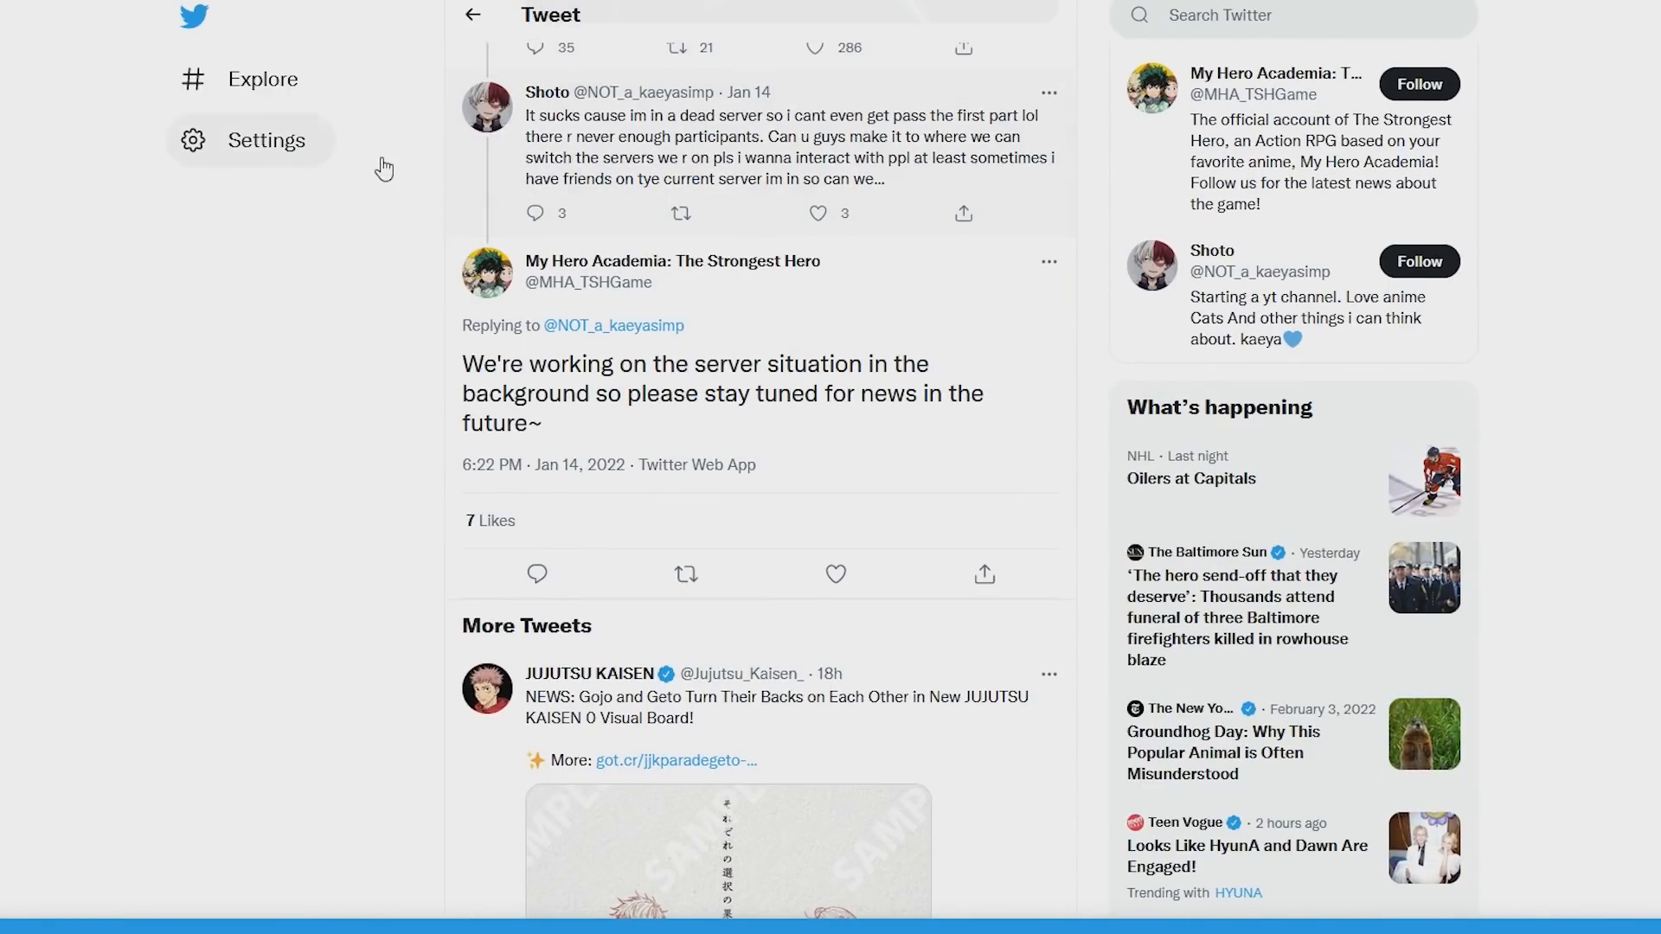
pyautogui.moveTo(277, 332)
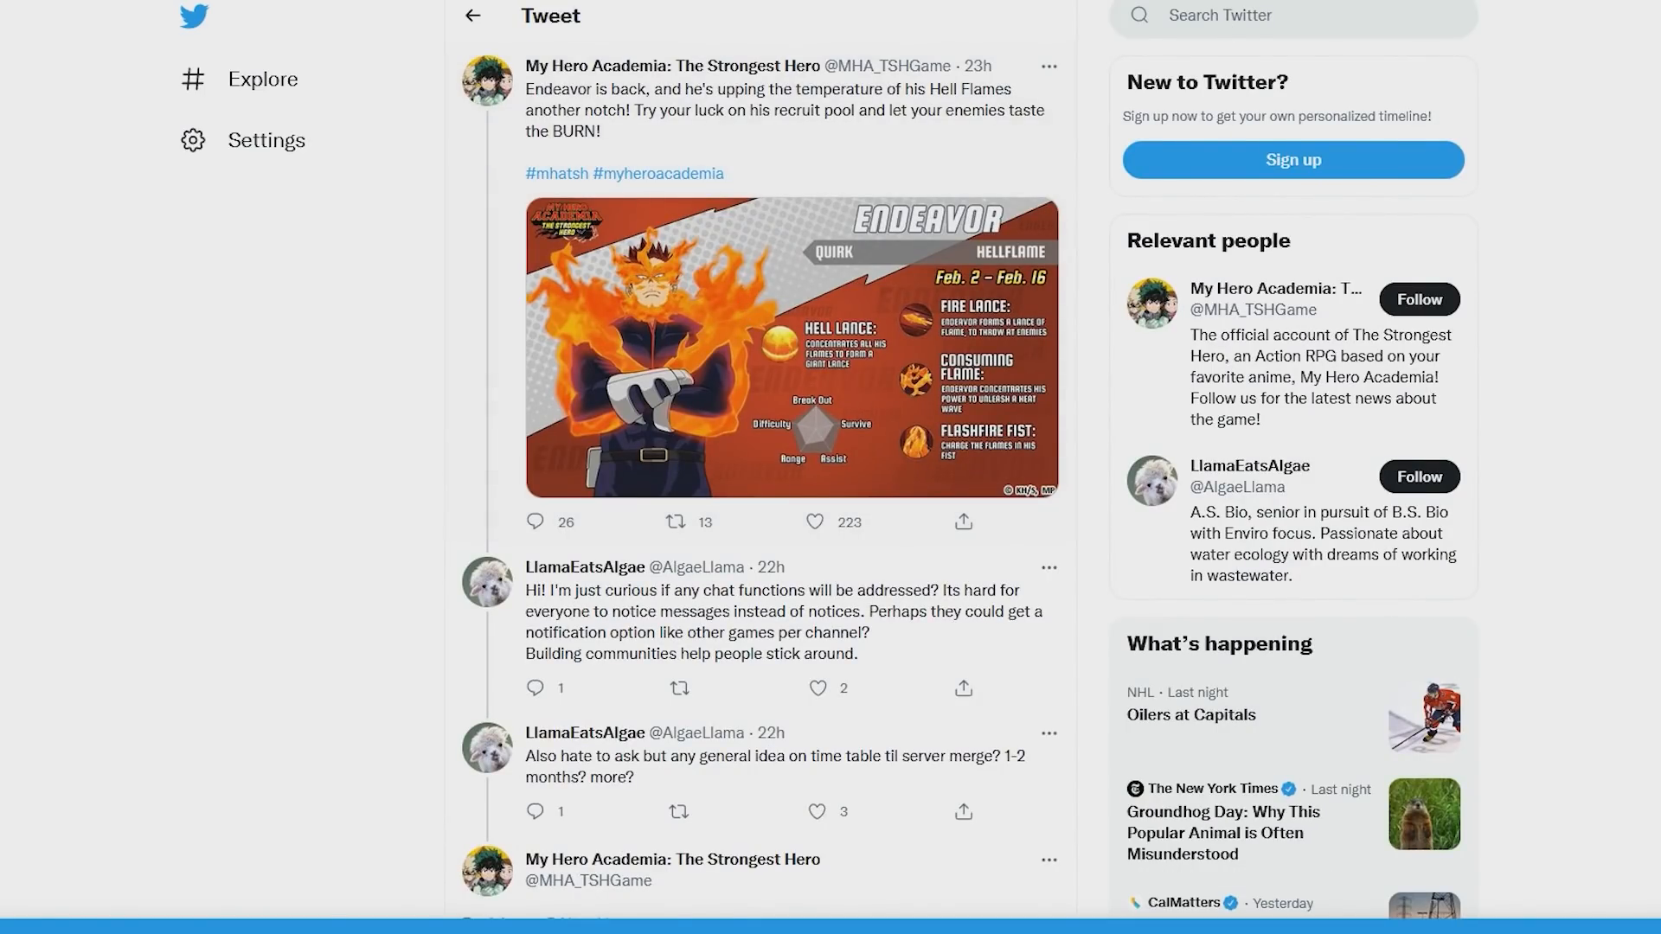
pyautogui.moveTo(828, 270)
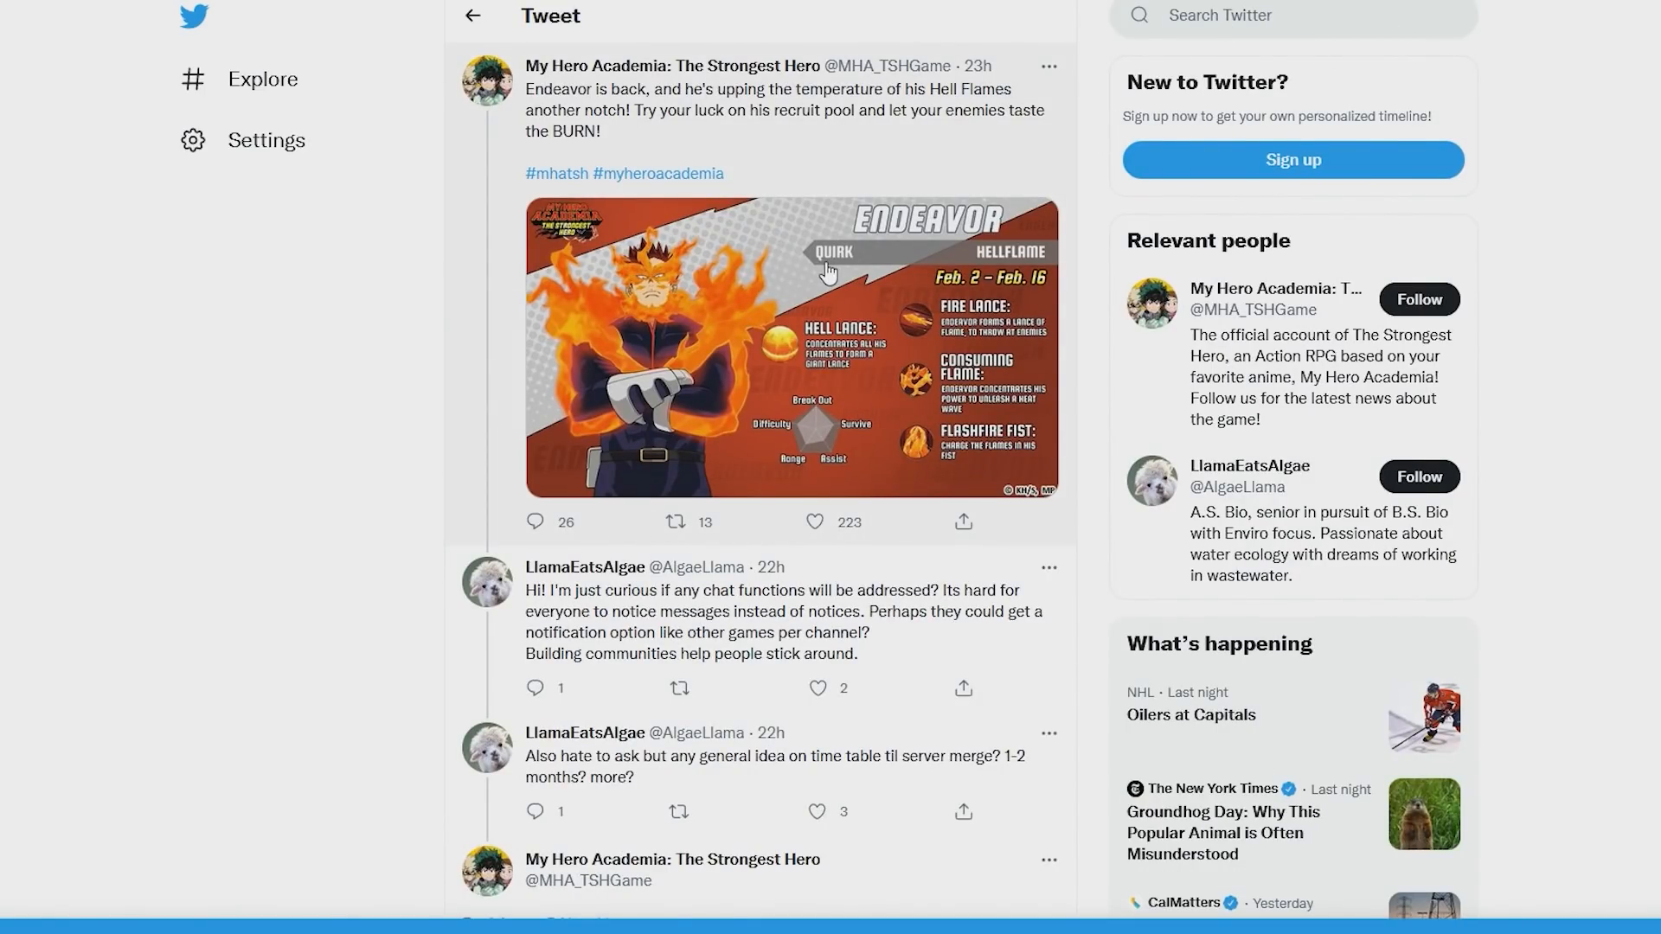
pyautogui.moveTo(832, 269)
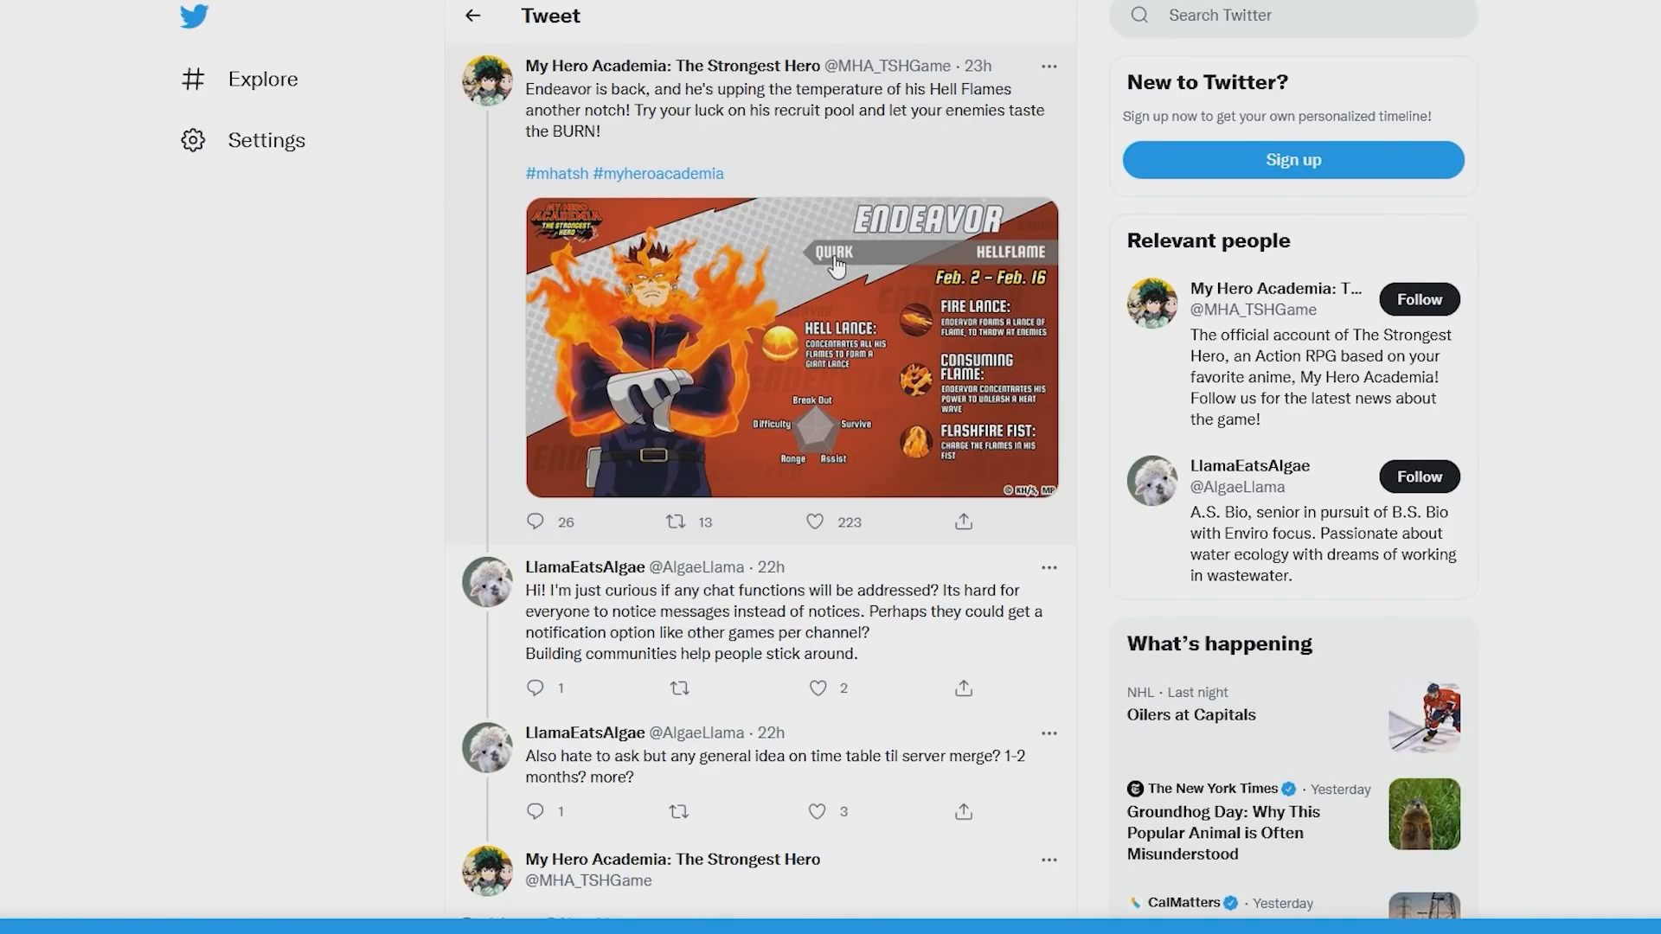
pyautogui.scroll(-3)
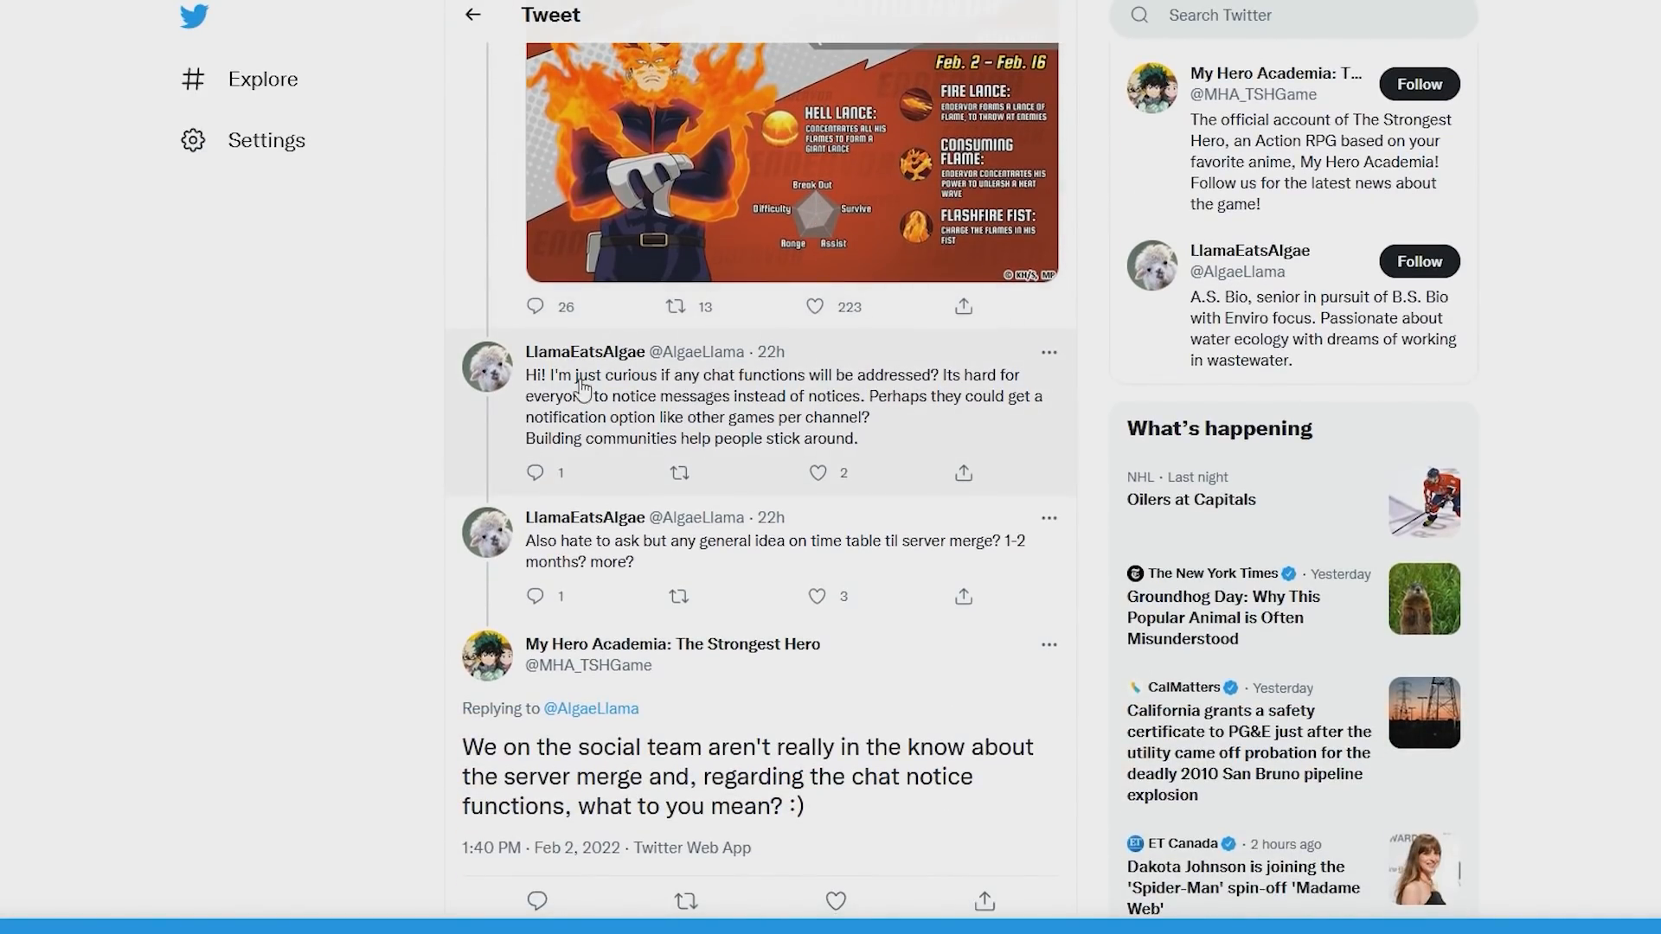
pyautogui.scroll(-3)
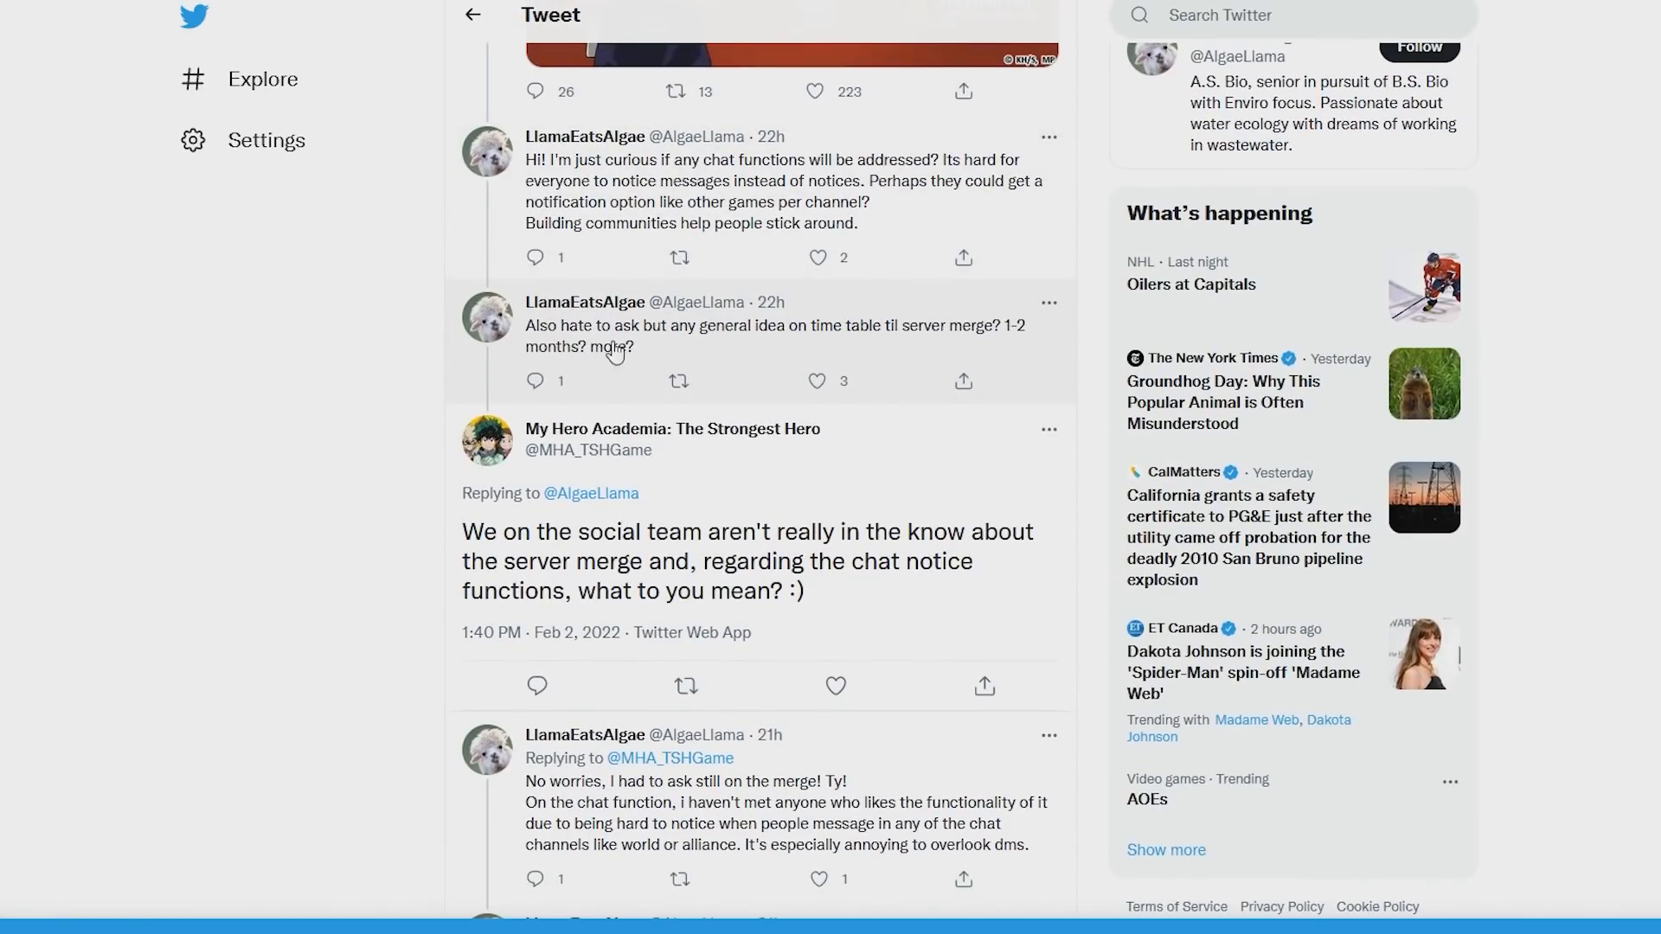
pyautogui.moveTo(832, 339)
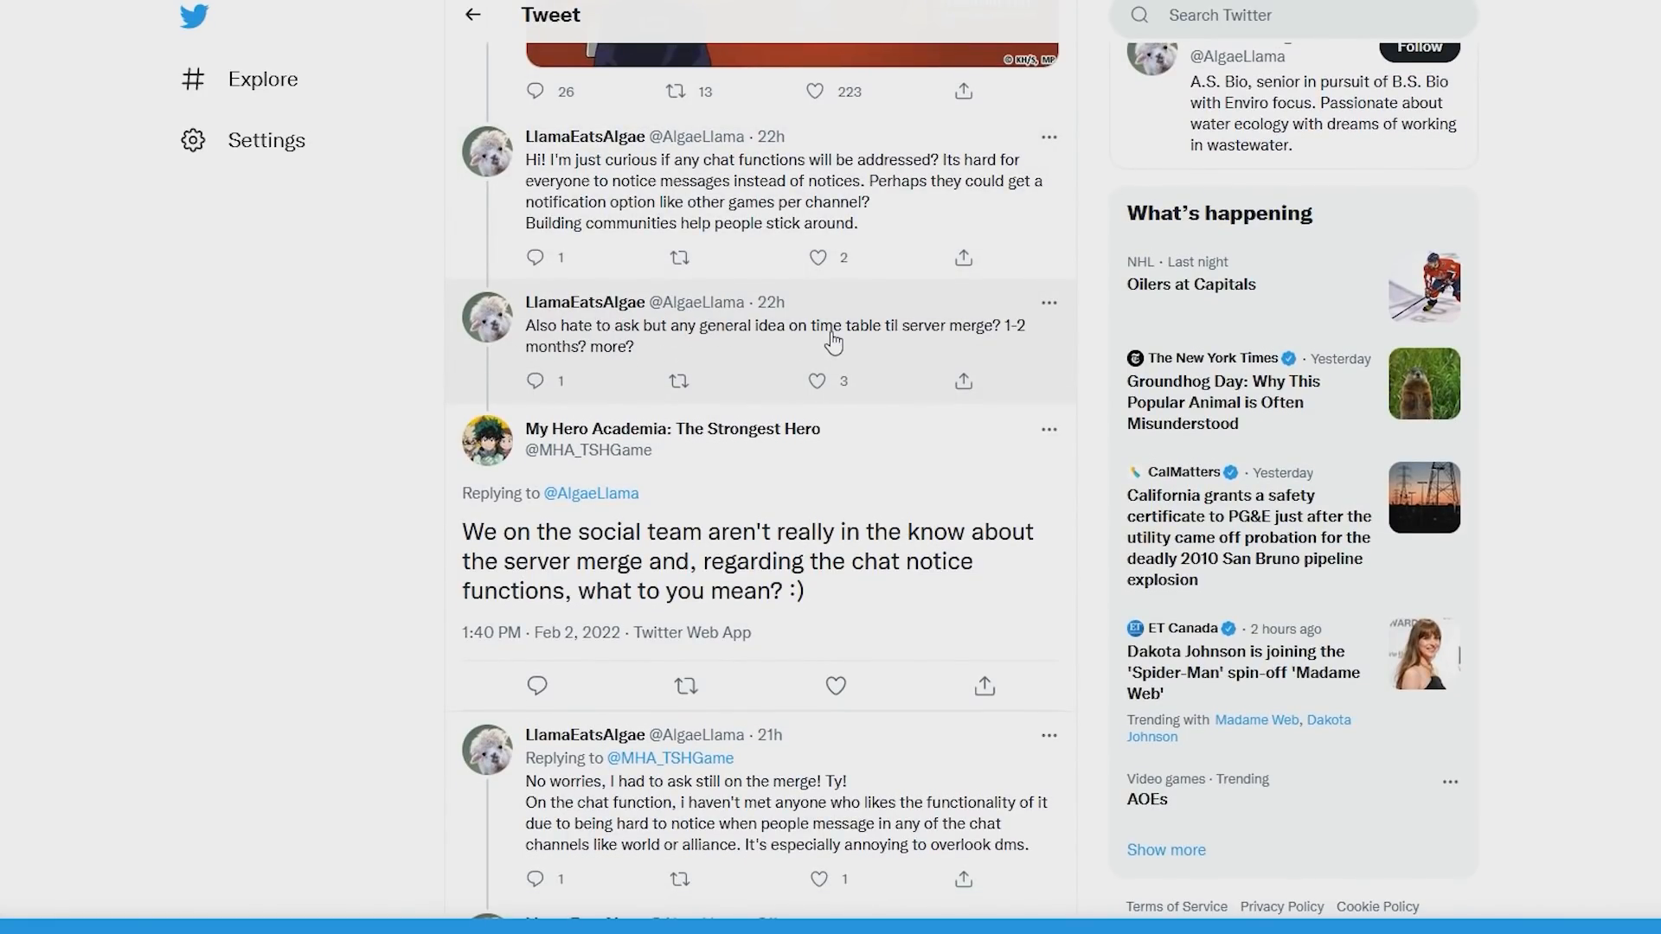
pyautogui.moveTo(685, 357)
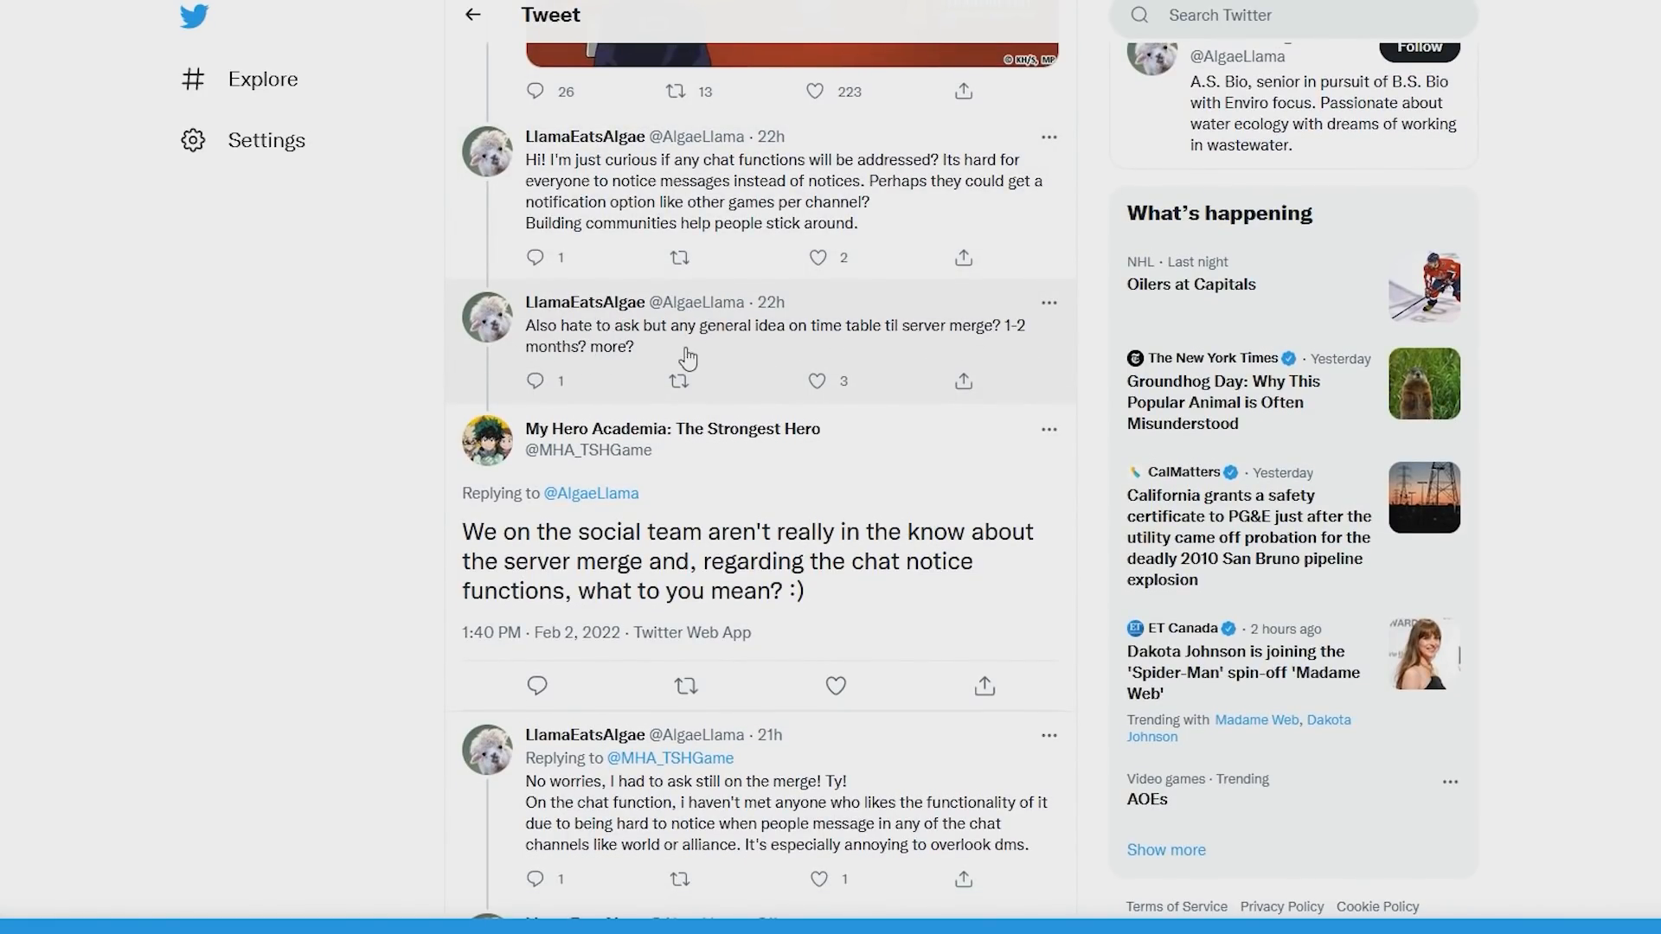
pyautogui.scroll(3)
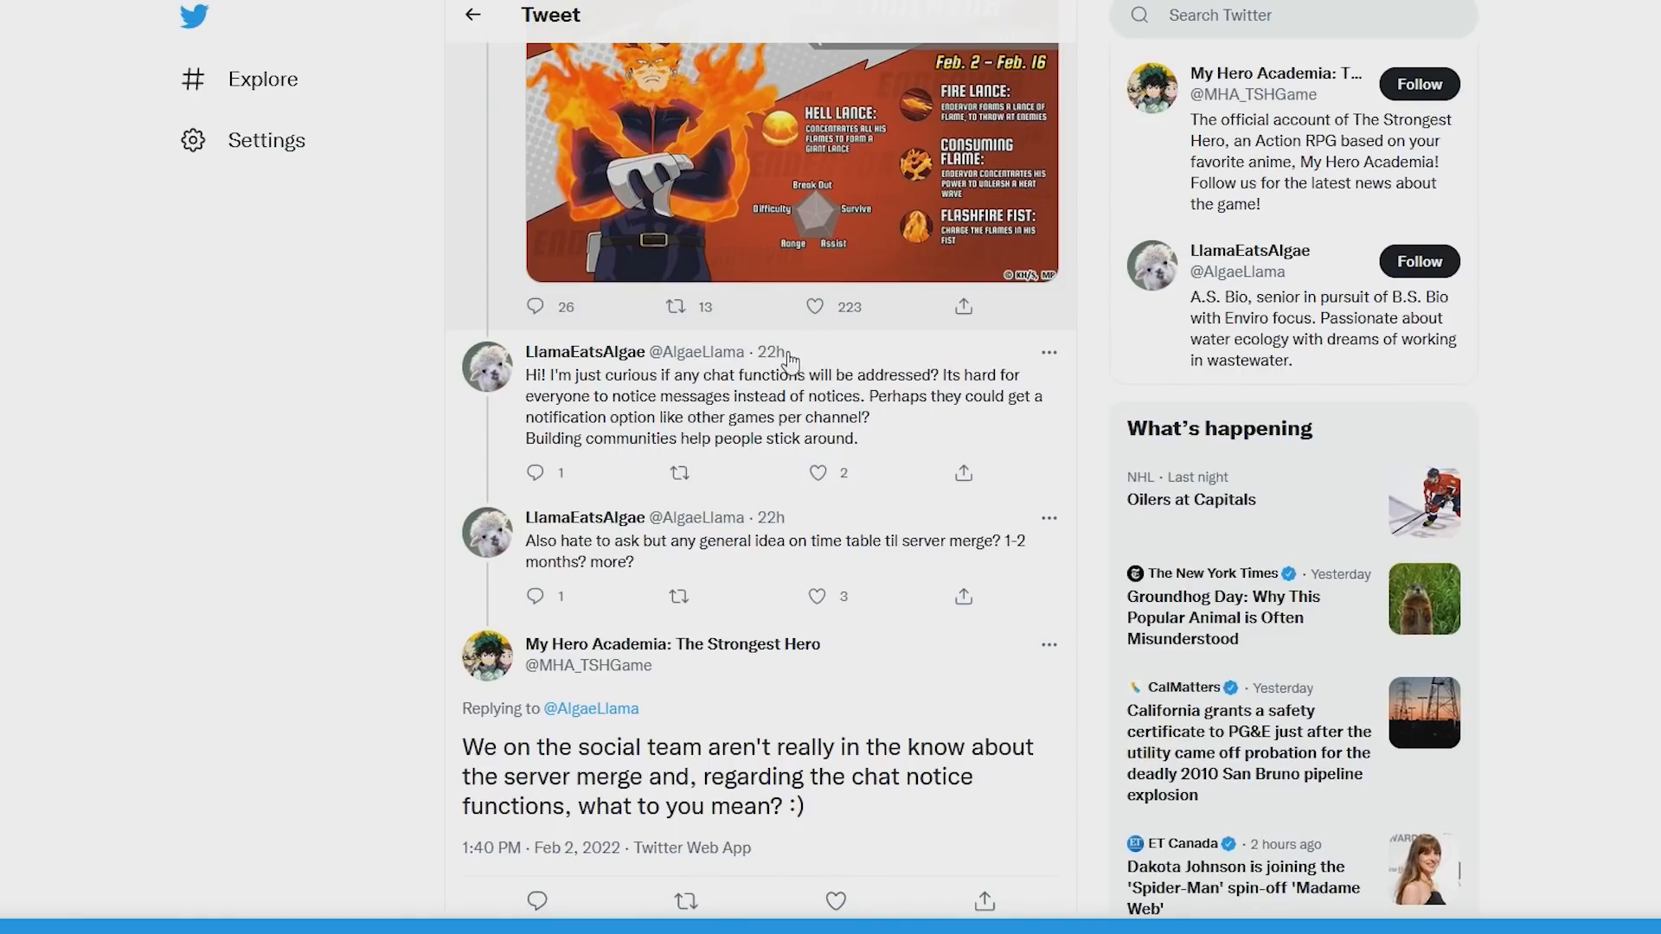
pyautogui.scroll(-3)
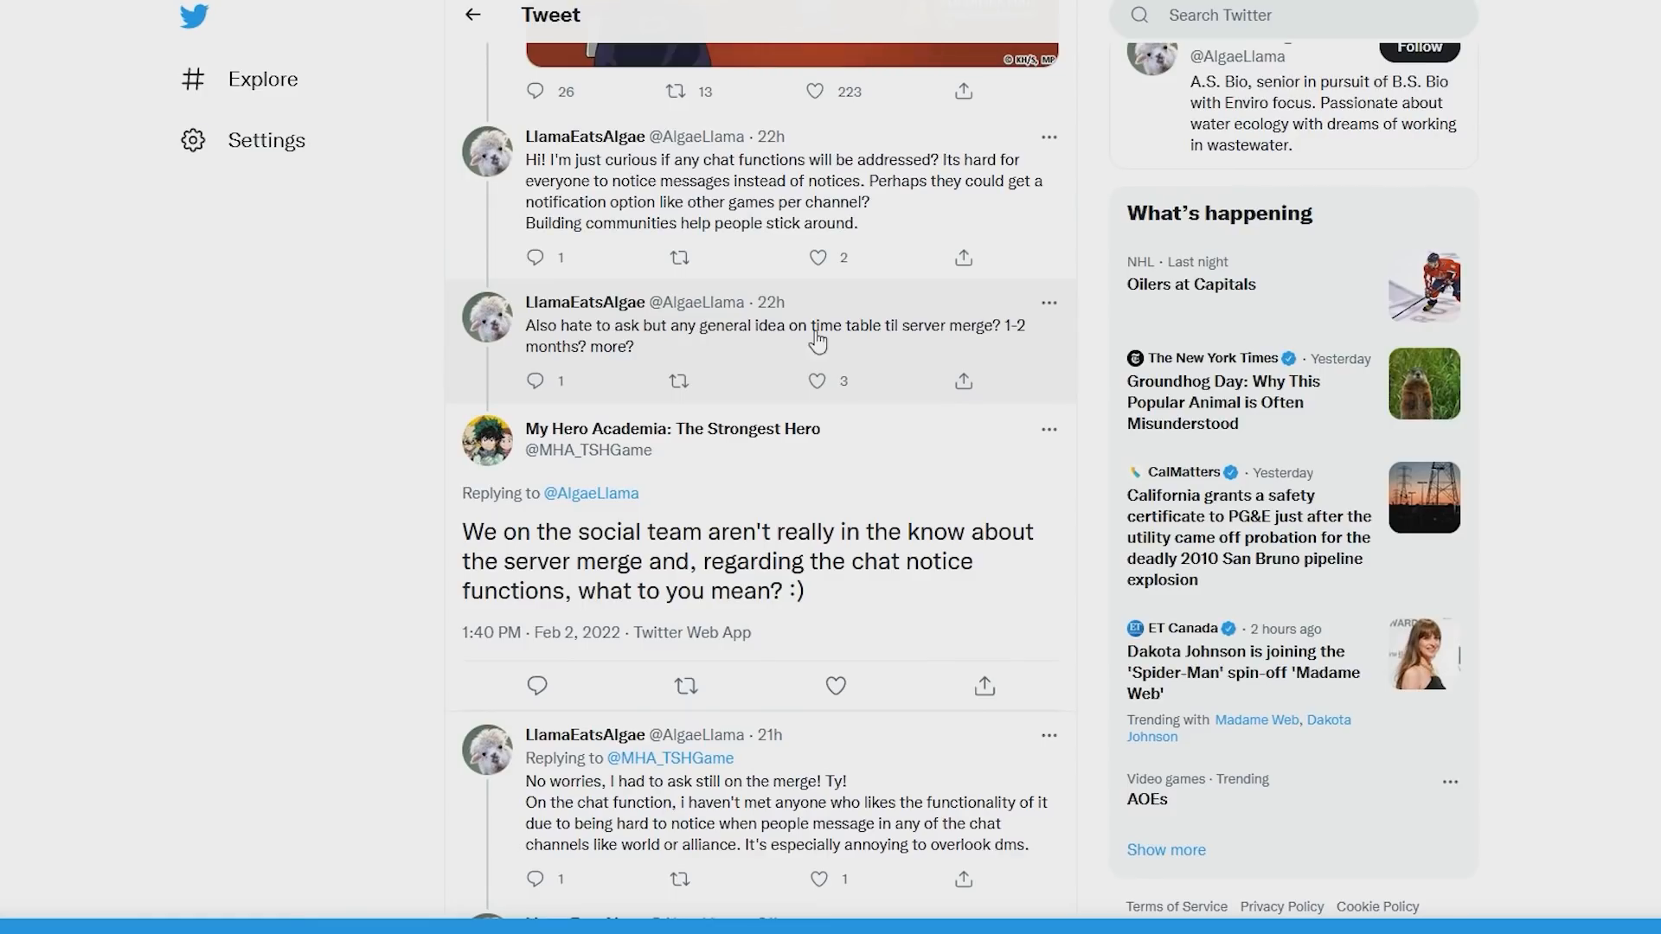
pyautogui.moveTo(615, 356)
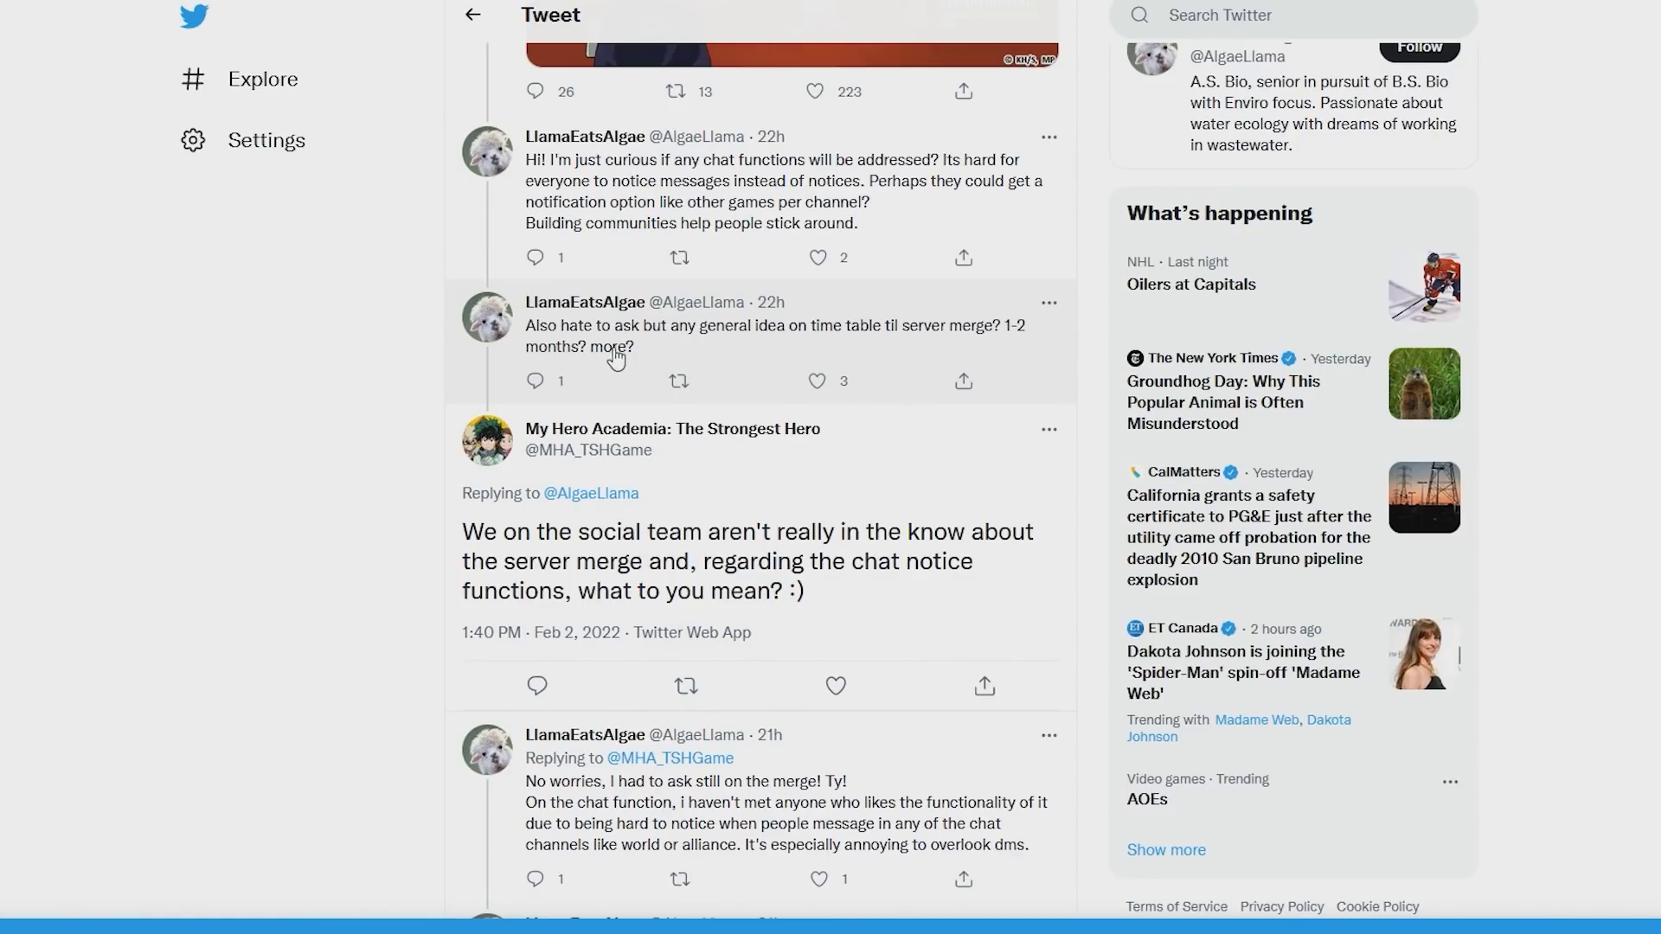
pyautogui.moveTo(827, 422)
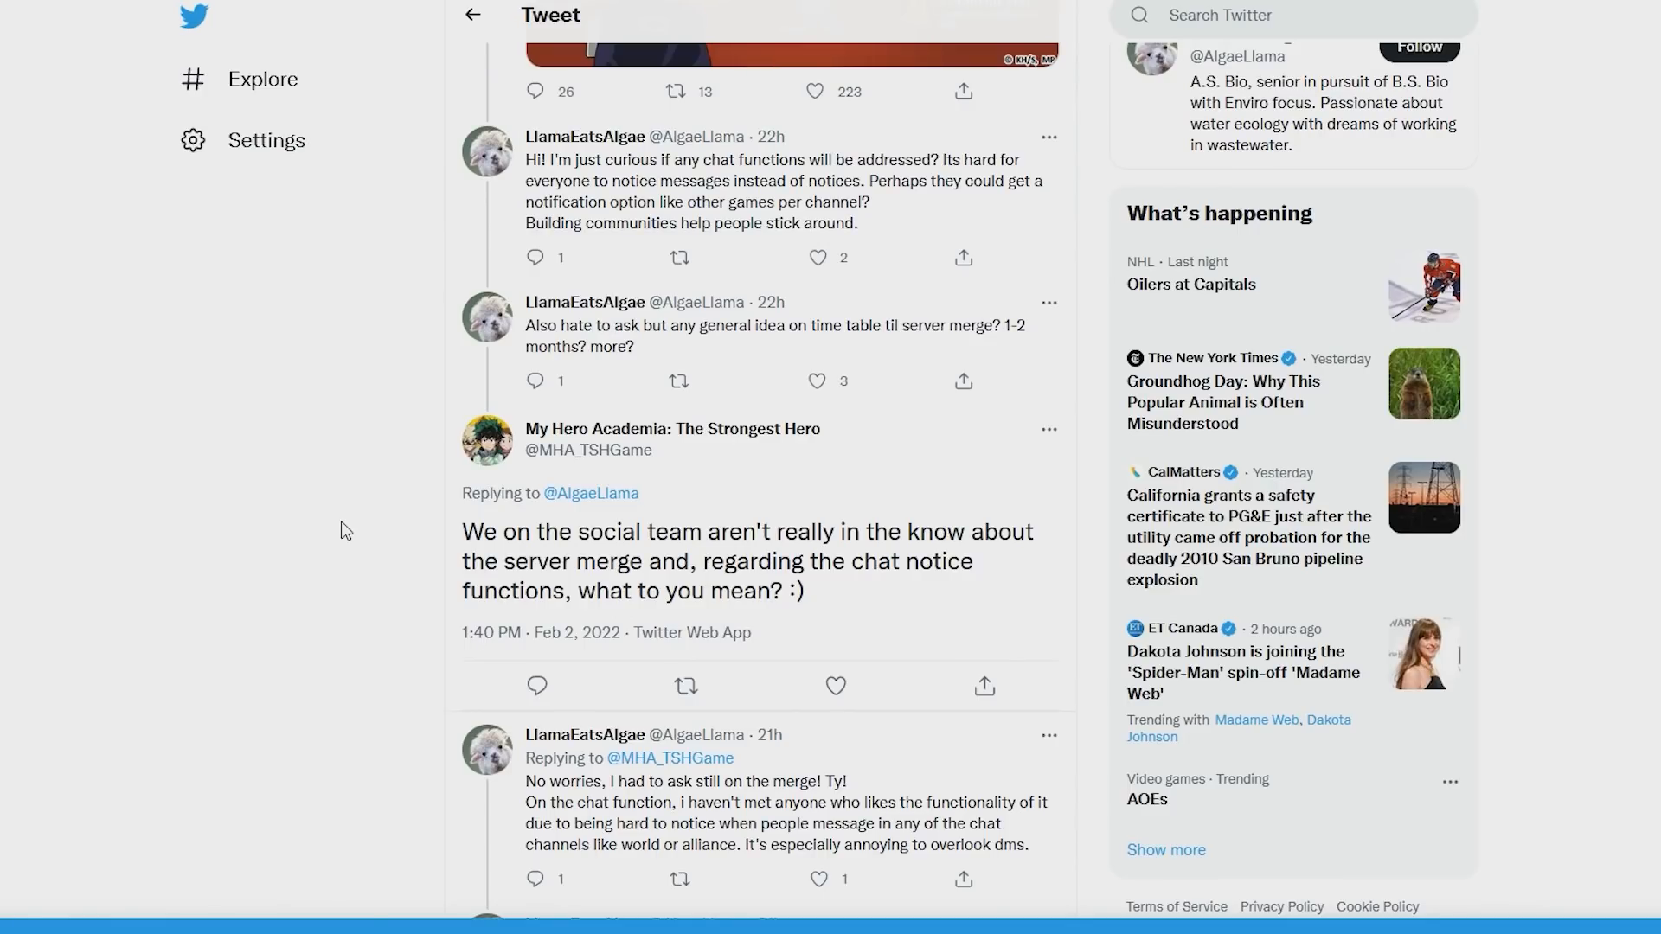
pyautogui.moveTo(321, 505)
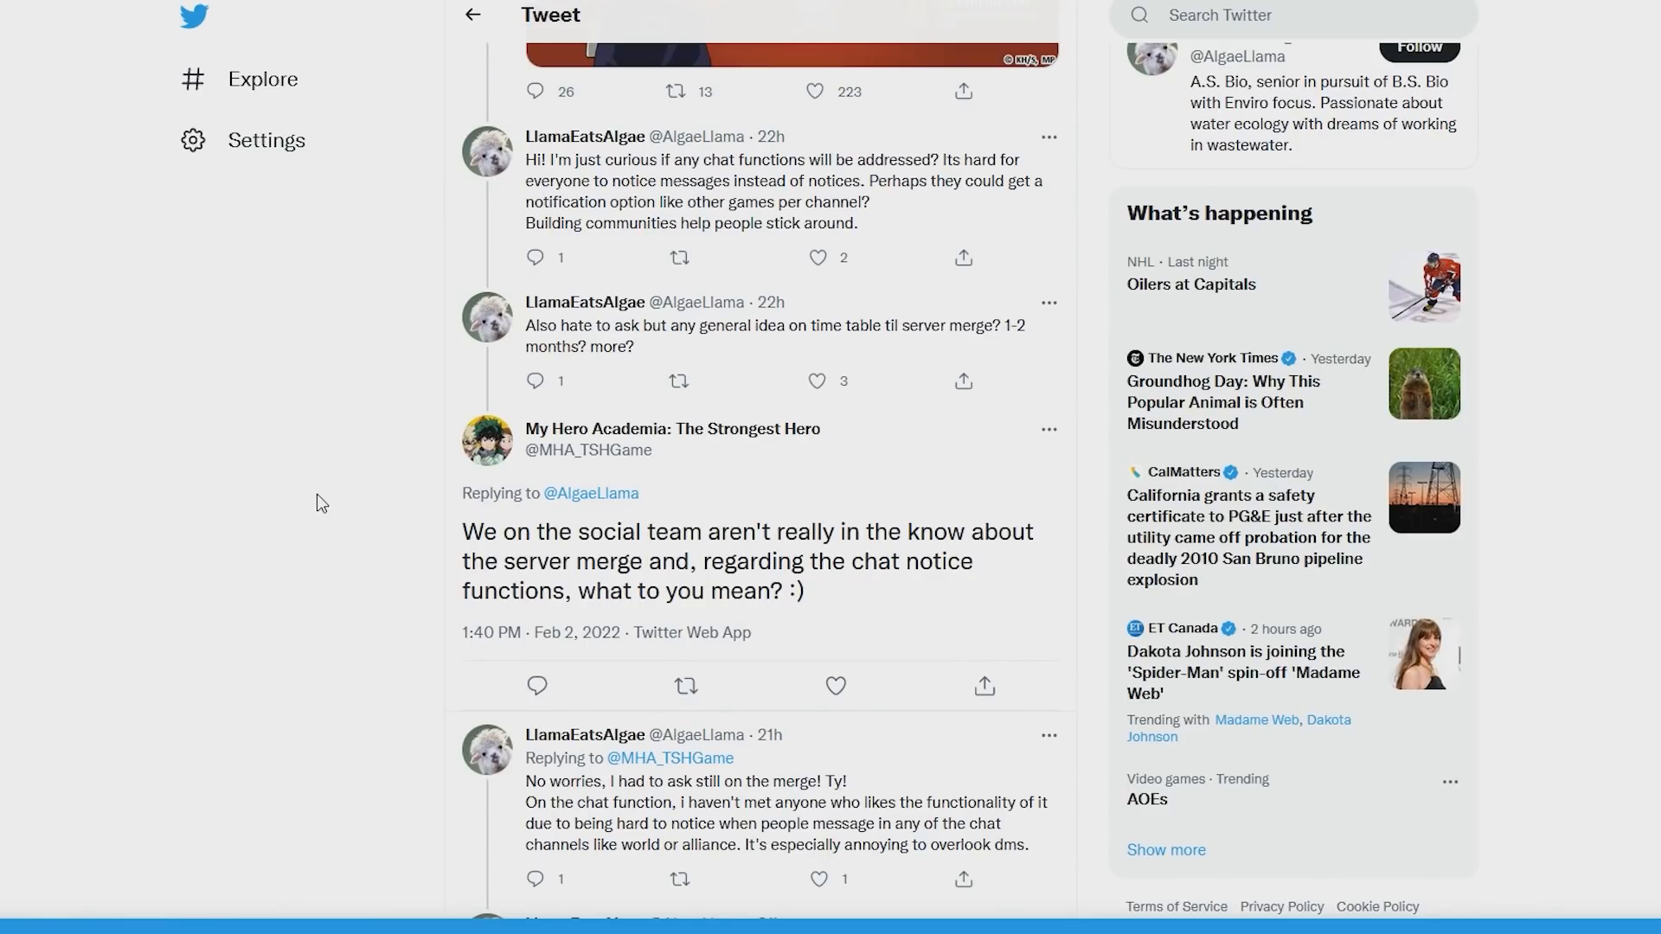
pyautogui.moveTo(647, 595)
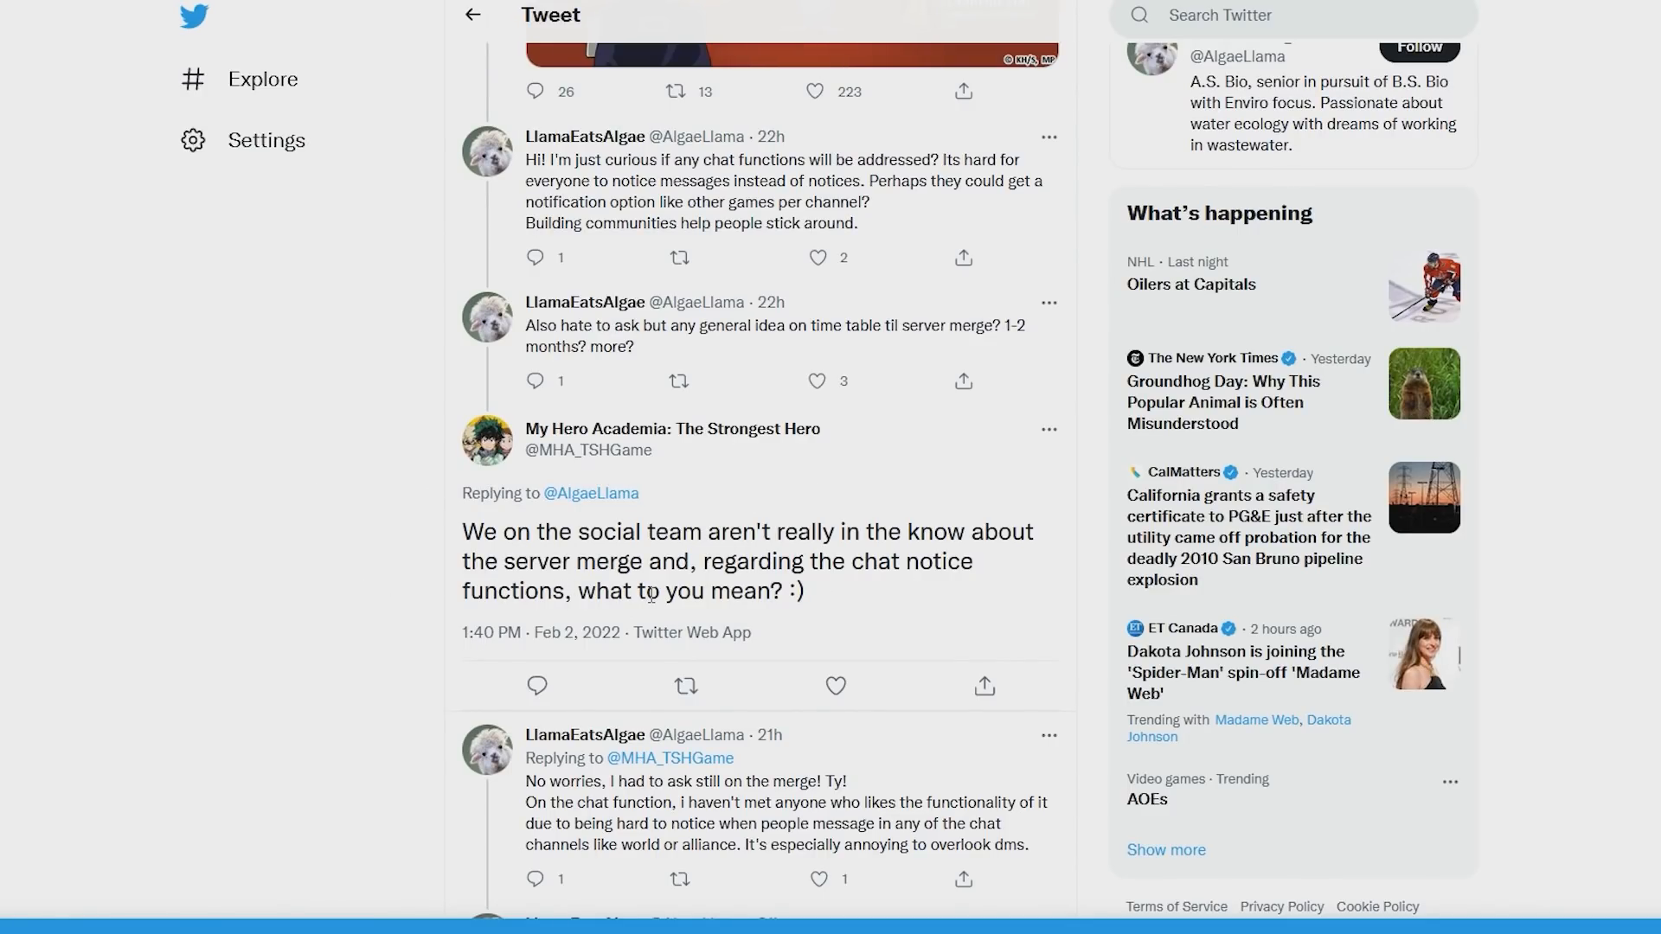